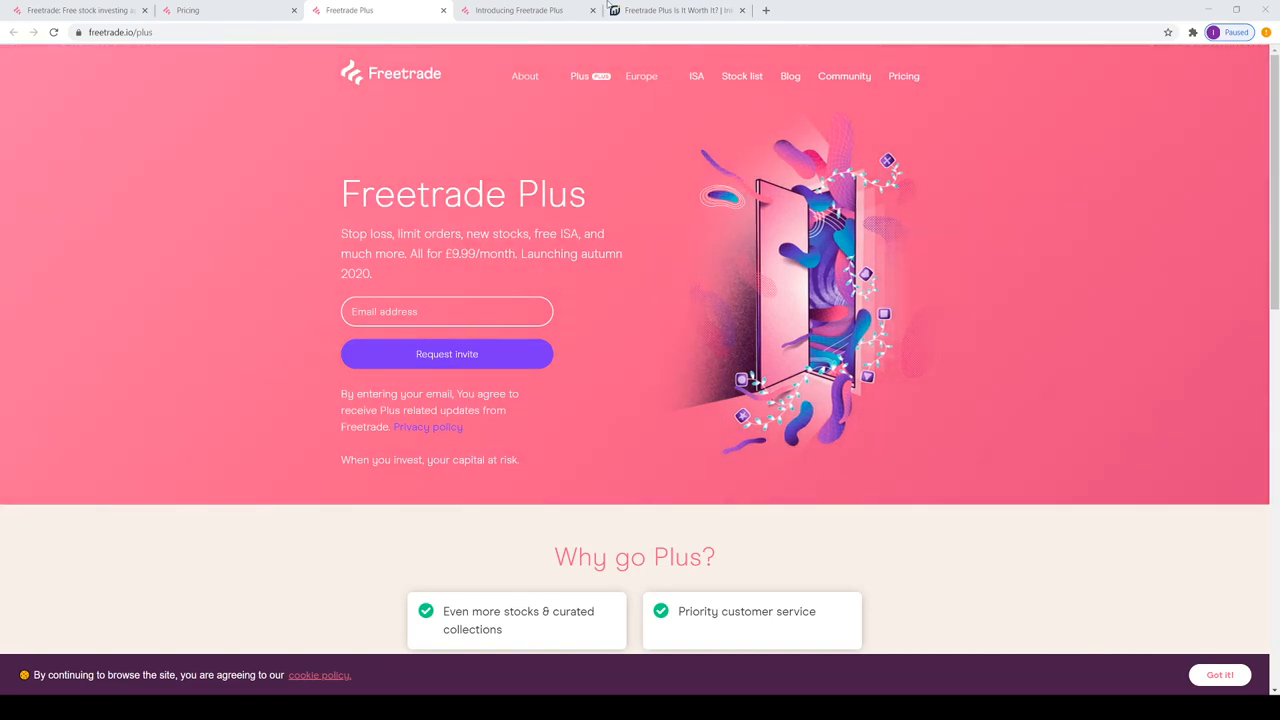
Step: Open the Freetrade pricing tab and compare the £0/mo and £9.99/mo Plus plan cards
click(187, 10)
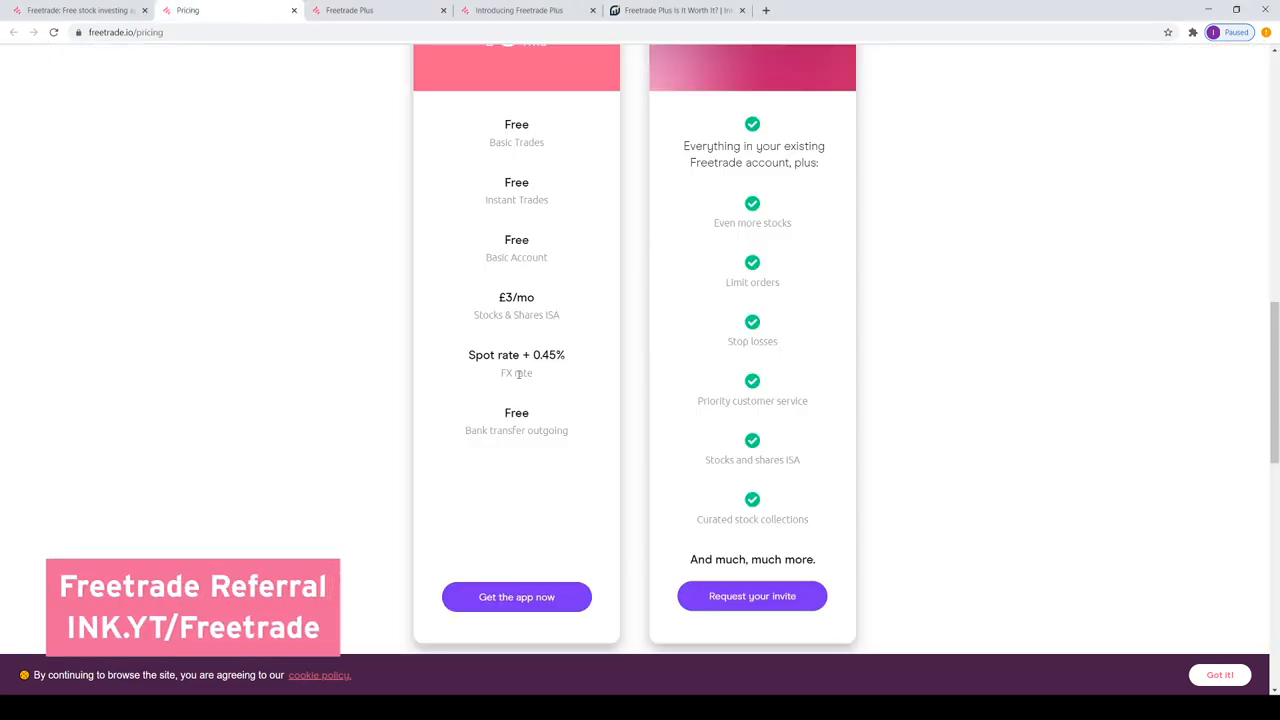
scroll(up, 3)
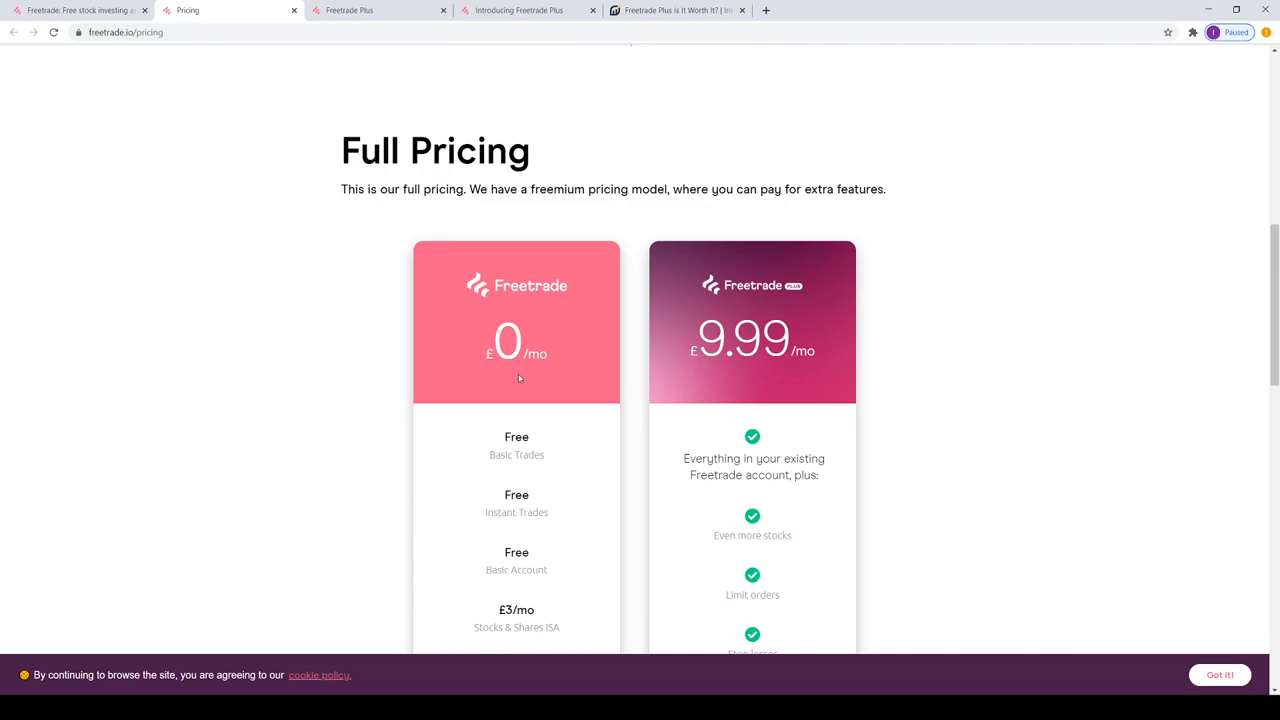
scroll(down, 3)
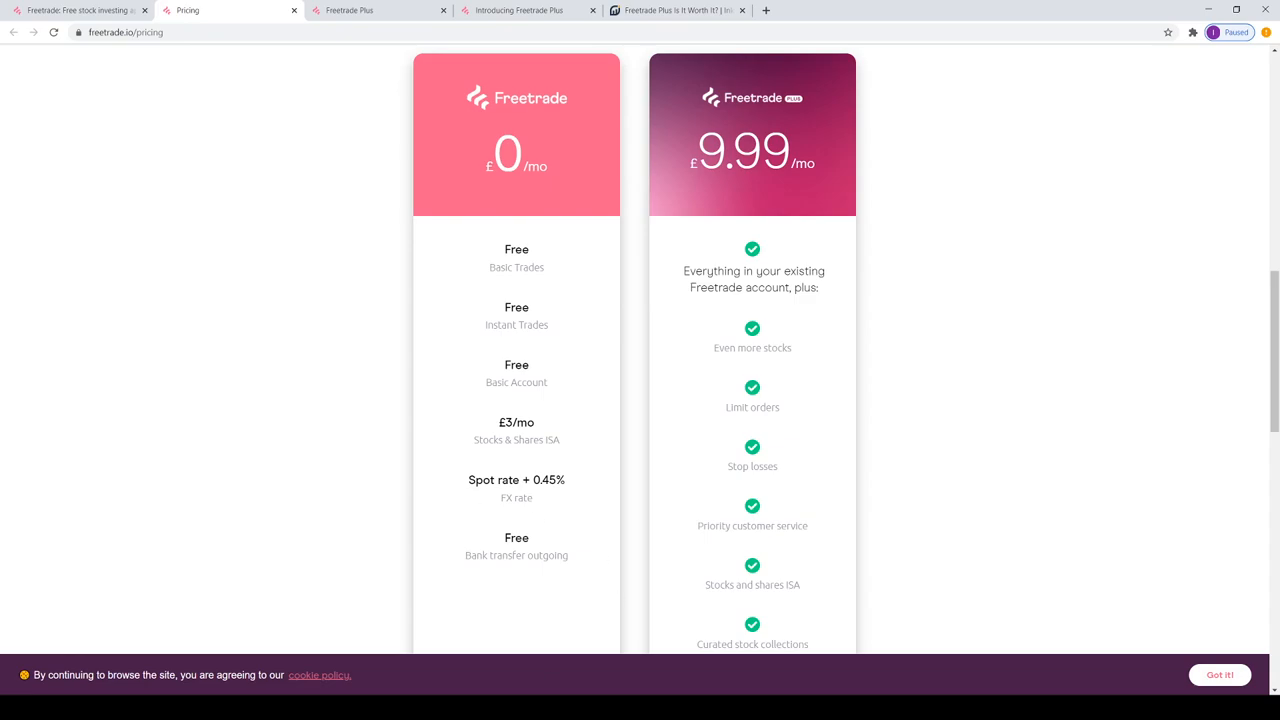
mouse_move(678, 566)
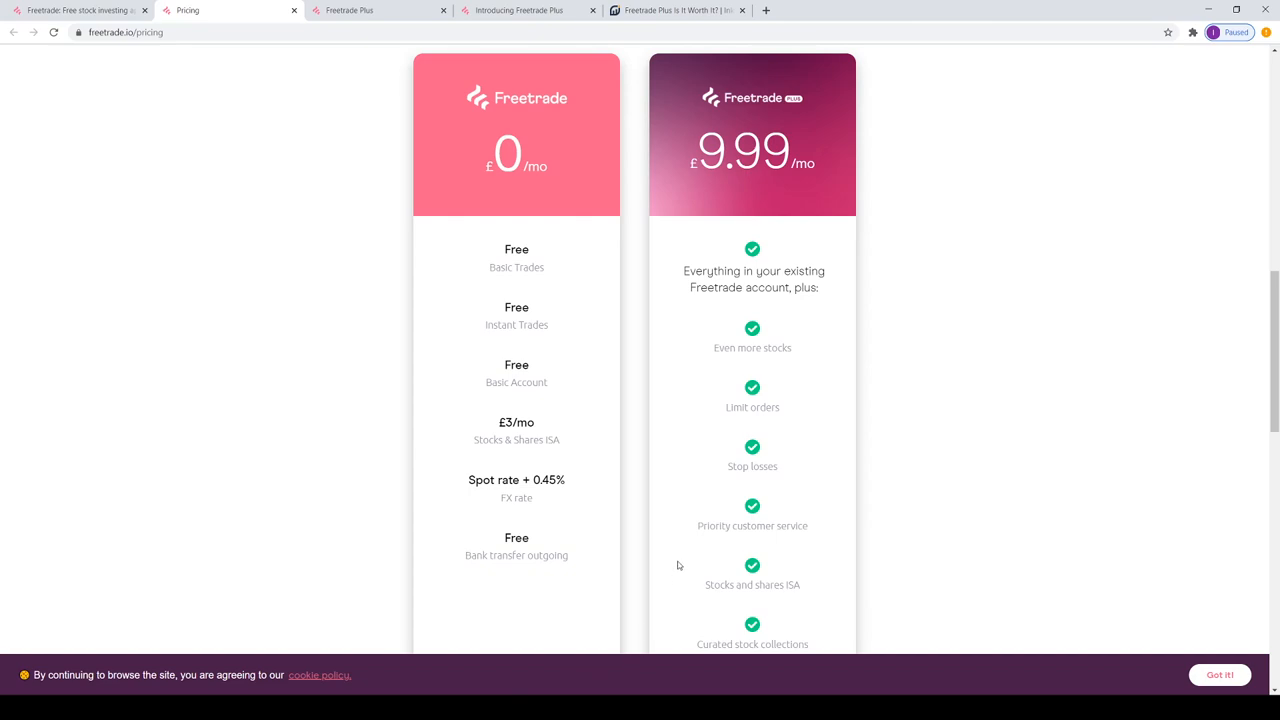
scroll(down, 3)
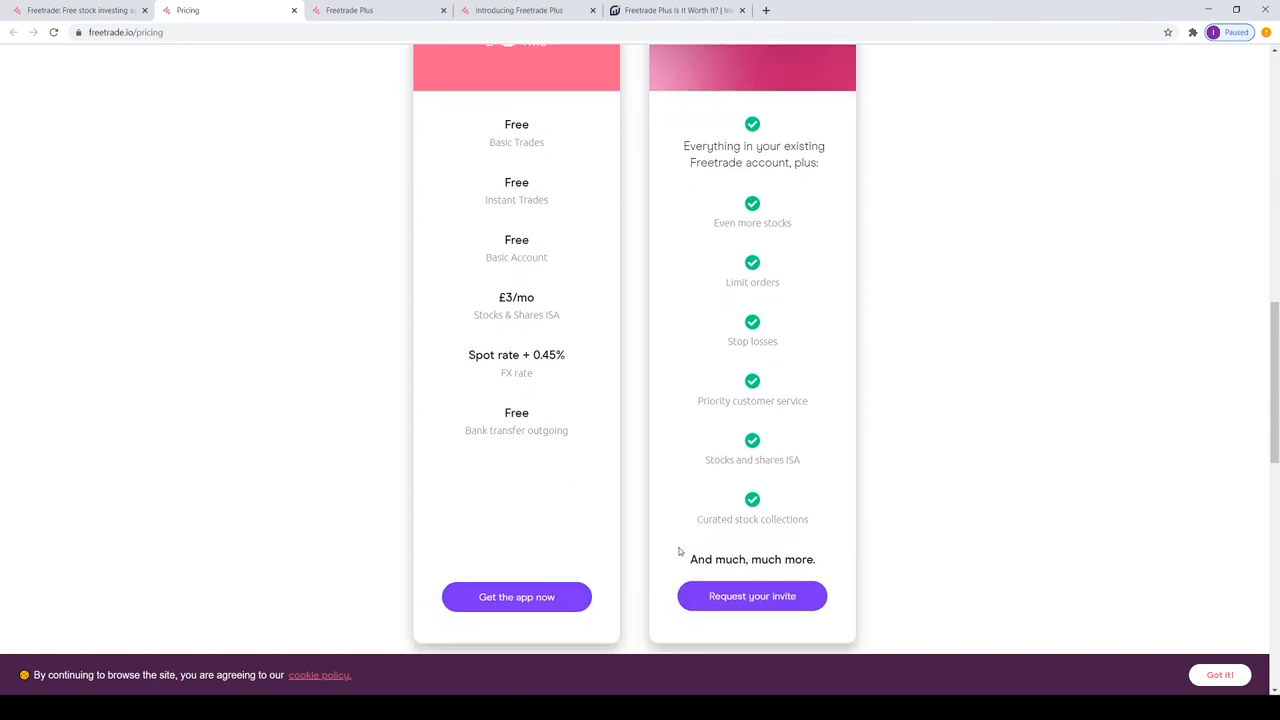
mouse_move(801, 515)
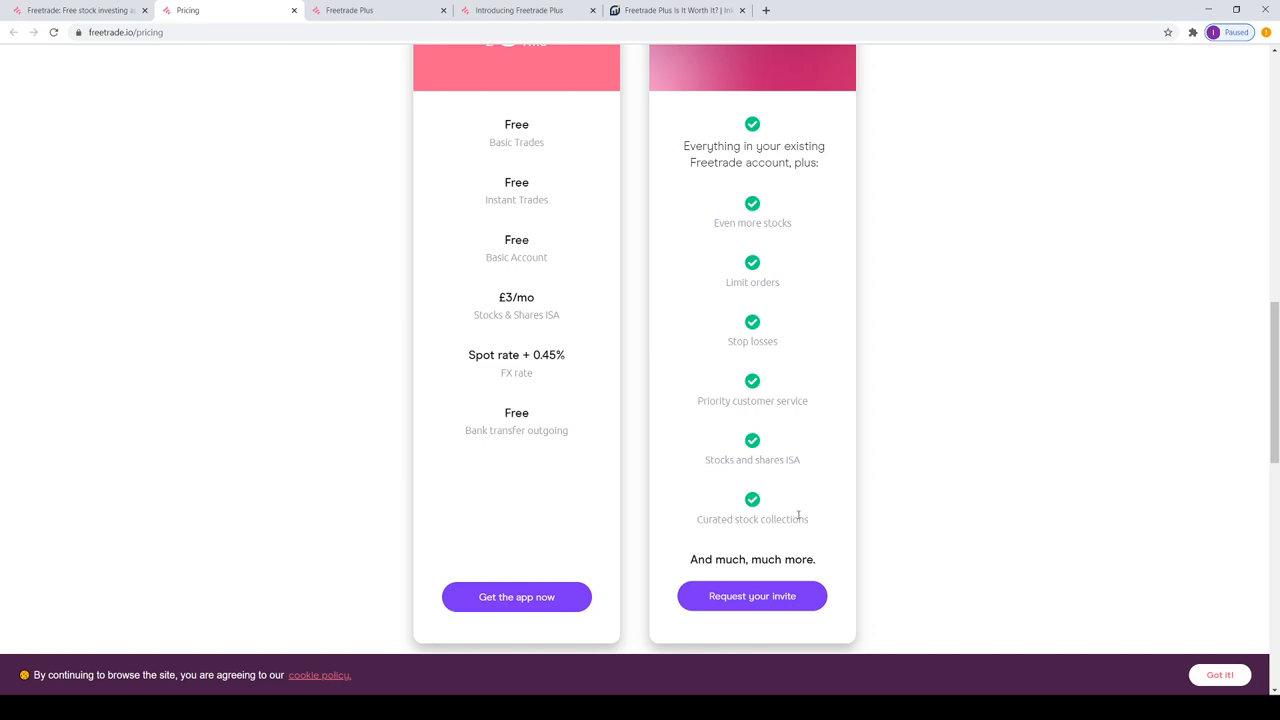
mouse_move(462, 253)
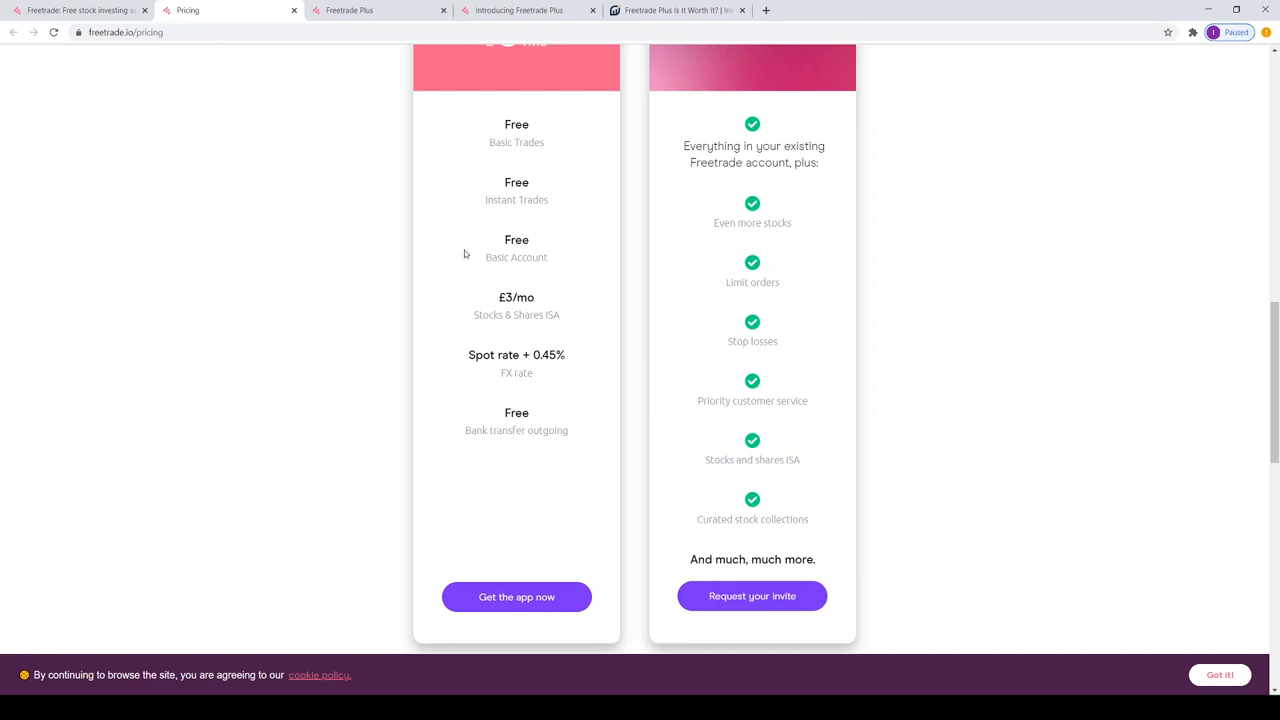
mouse_move(513, 268)
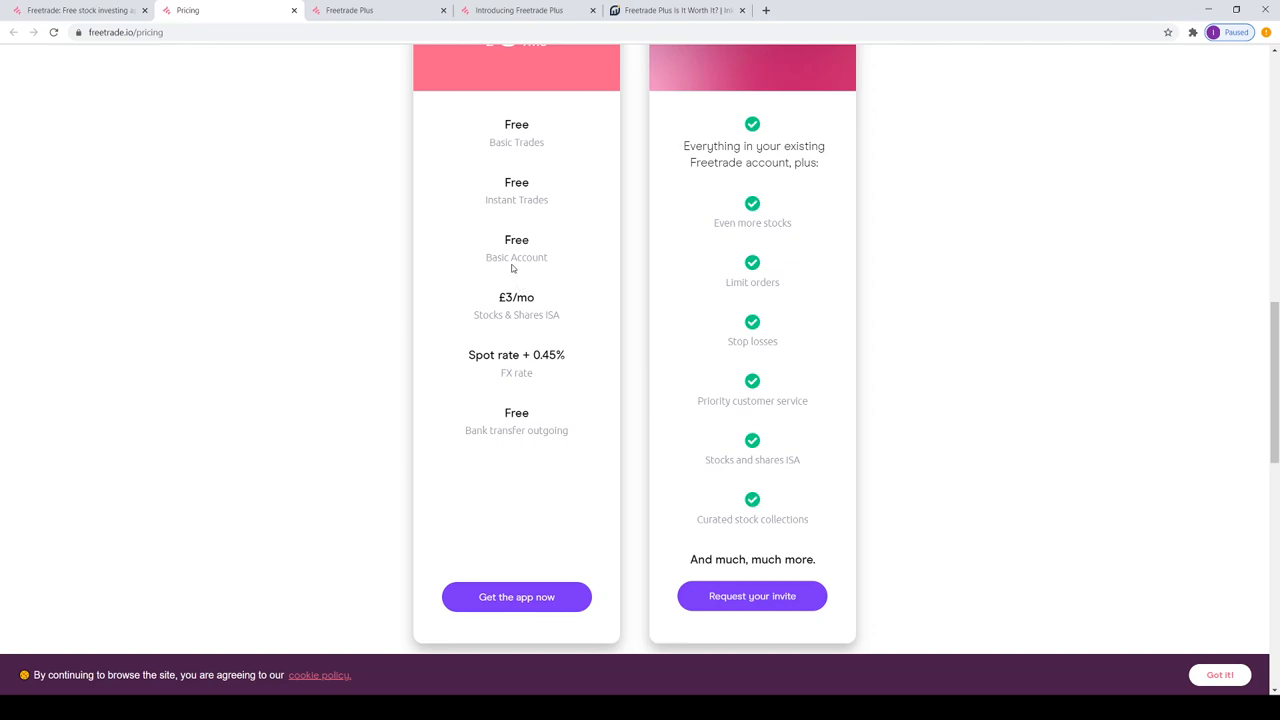
mouse_move(555, 316)
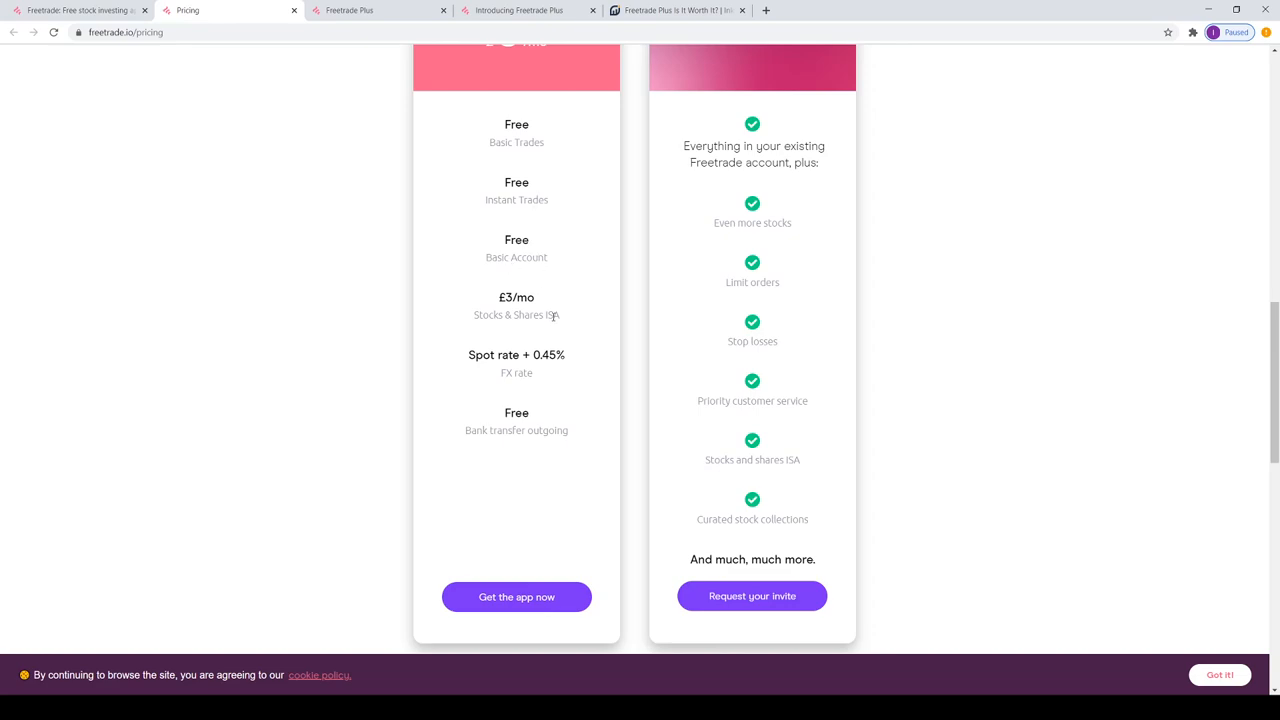
mouse_move(707, 320)
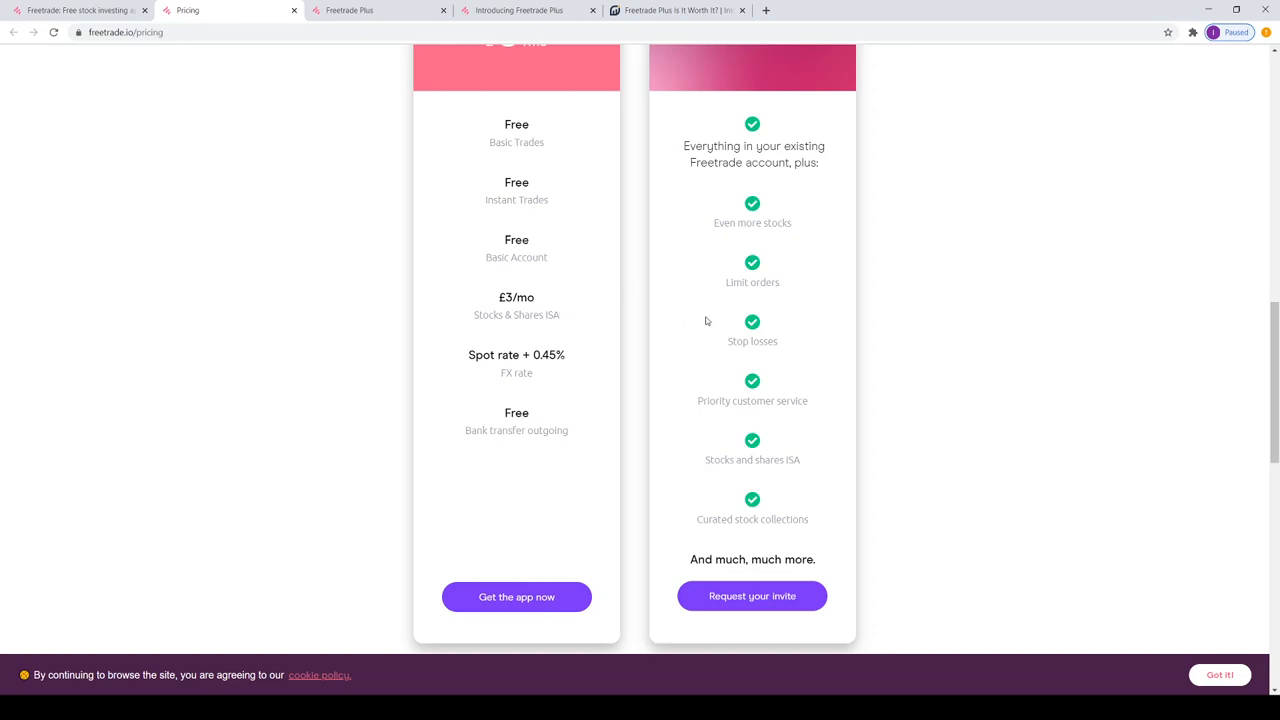
mouse_move(691, 309)
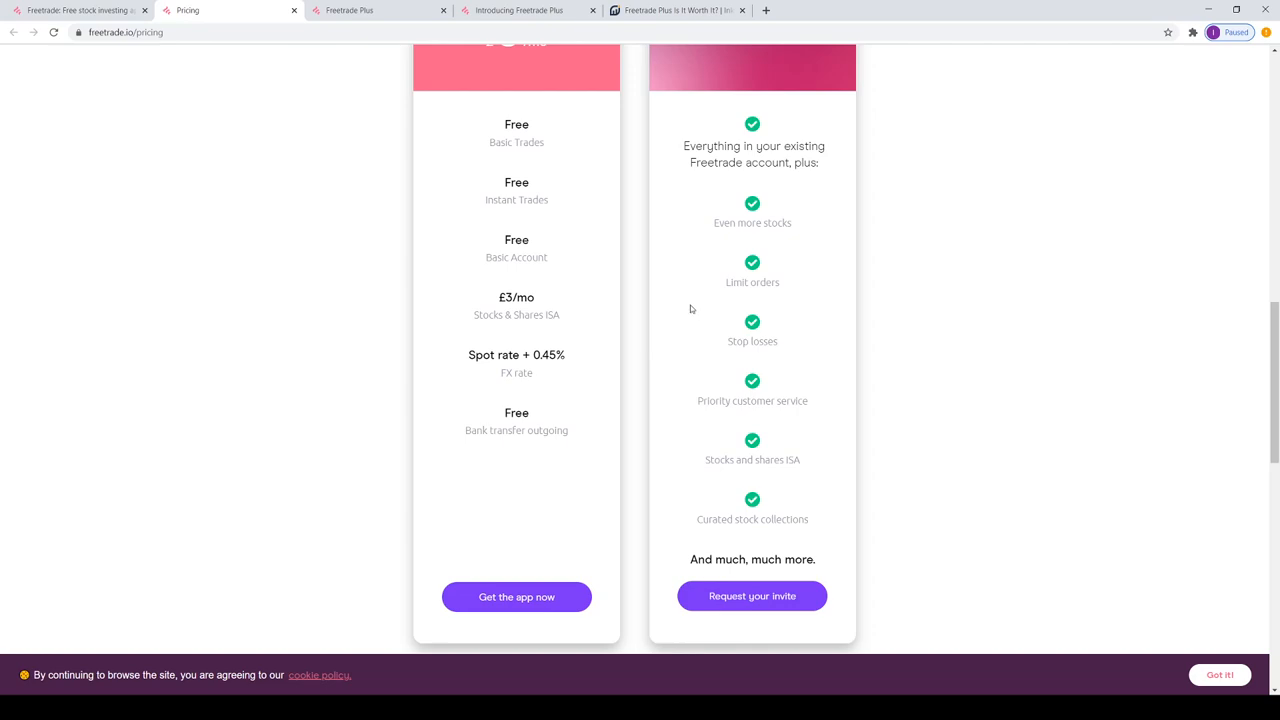
mouse_move(708, 238)
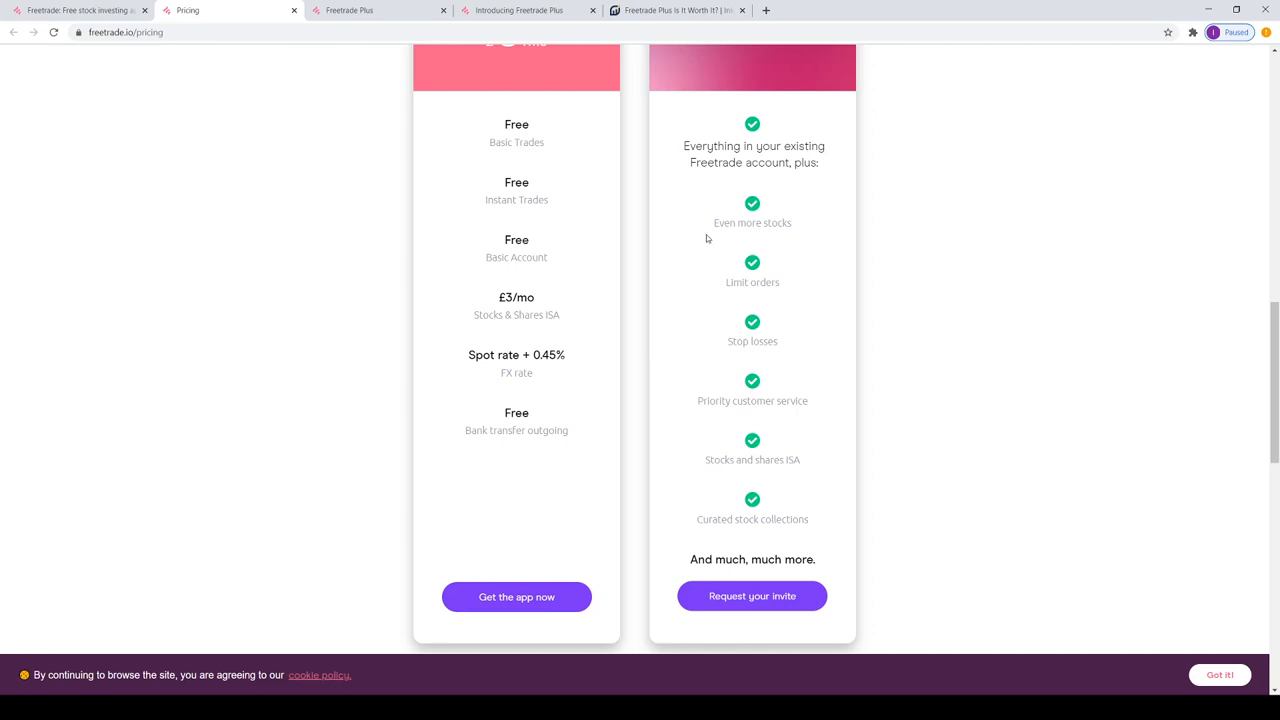
double_click(752, 222)
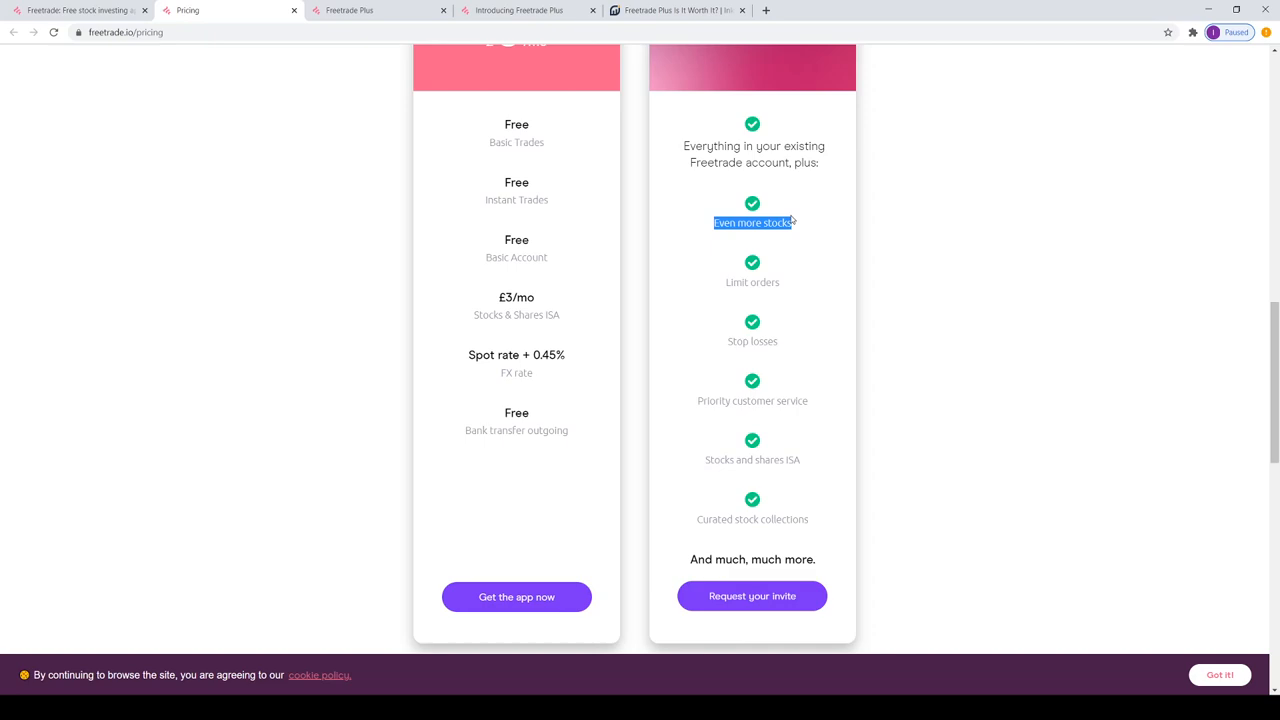
mouse_move(724, 267)
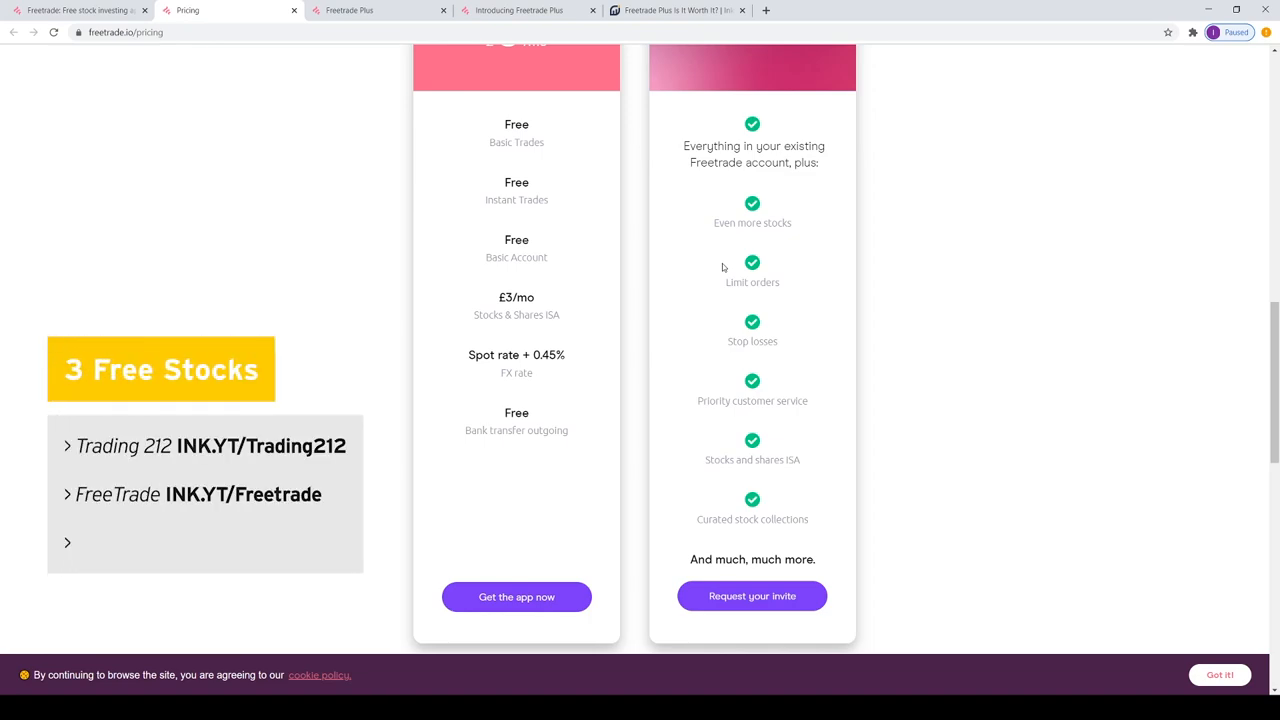
click(67, 542)
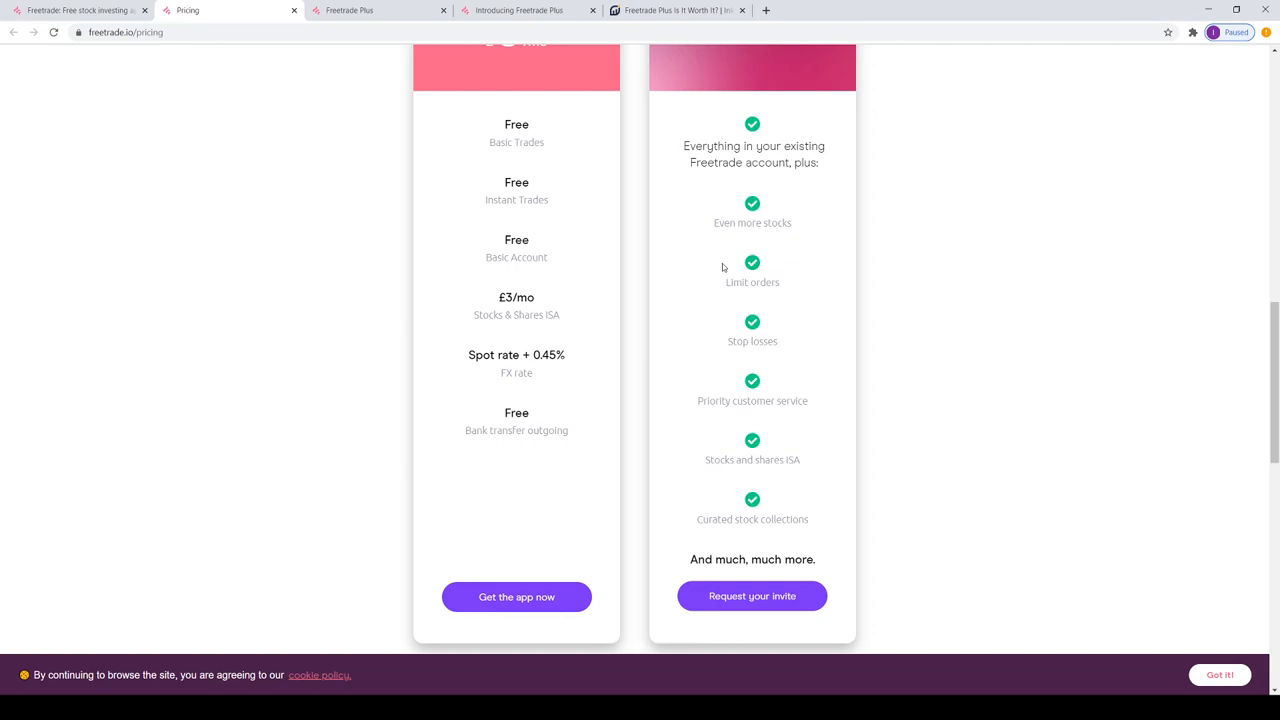
mouse_move(656, 317)
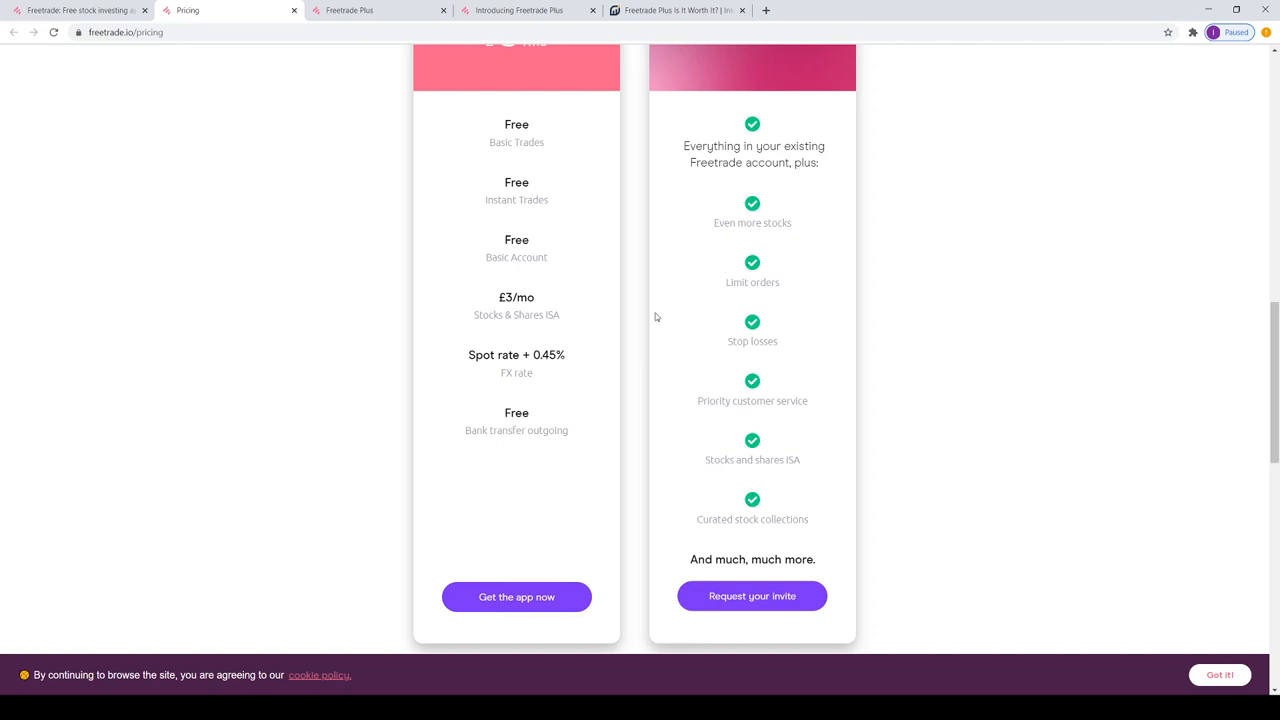
Step: Highlight the Plus column's closing line 'And much, much more.' on the pricing page
double_click(700, 559)
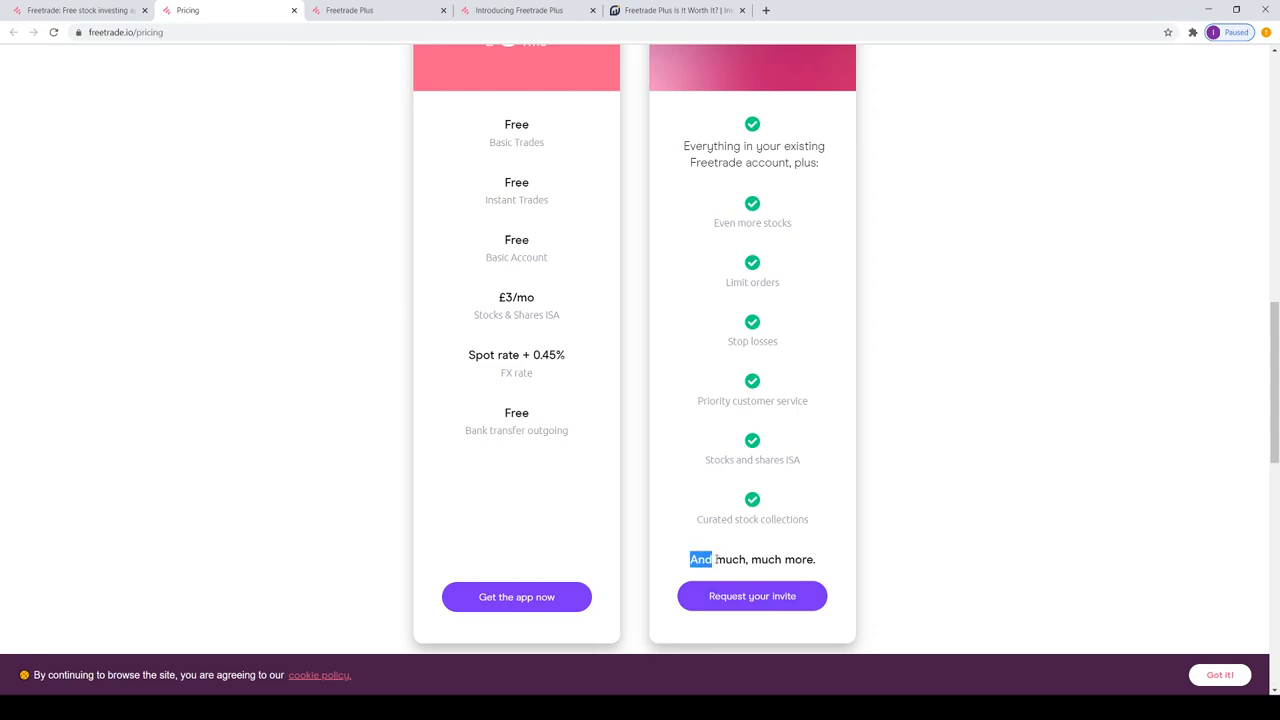
drag(690, 559, 815, 559)
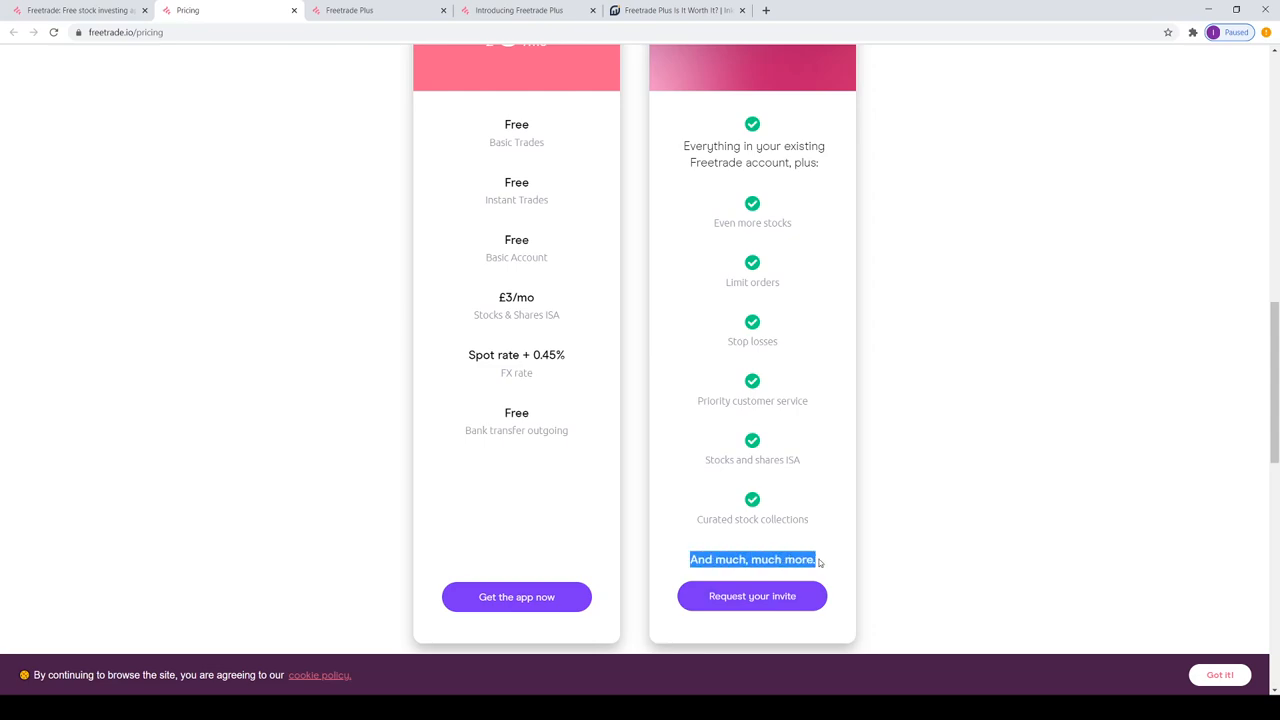
mouse_move(817, 564)
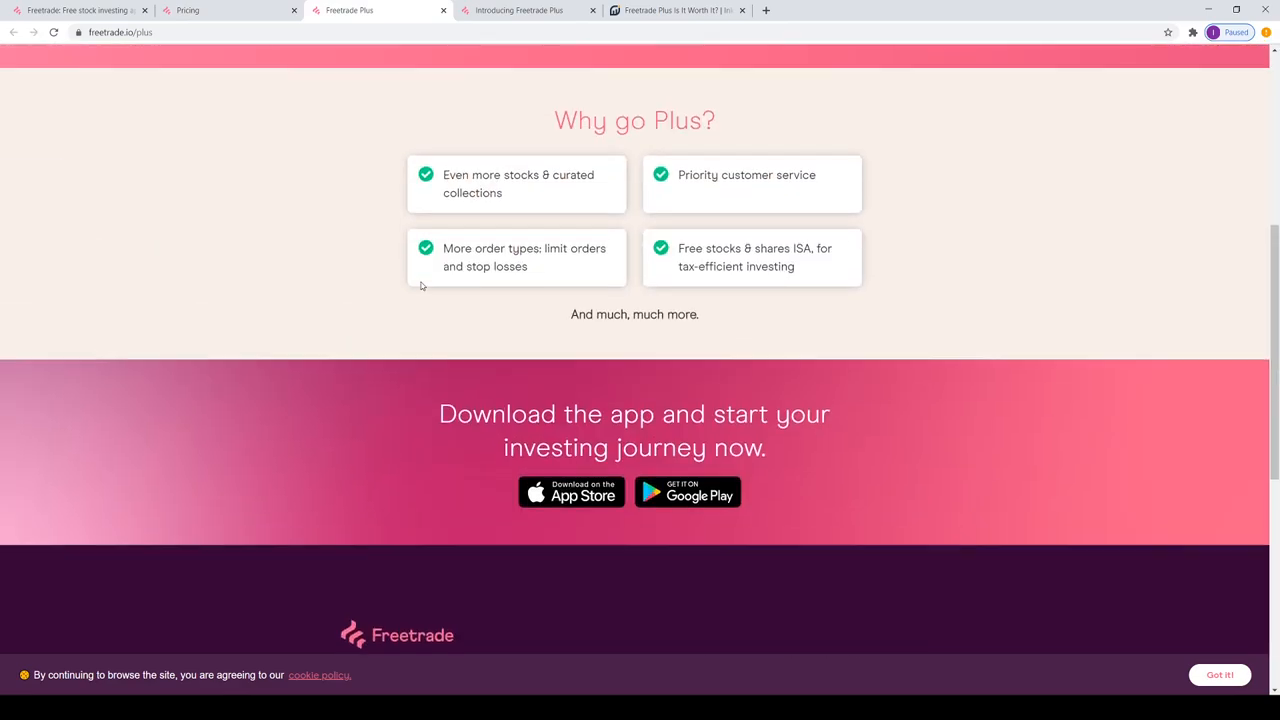
Step: Scroll up the Plus page and switch to the Inkmattic 'Freetrade plus is it worth it?' article
scroll(up, 3)
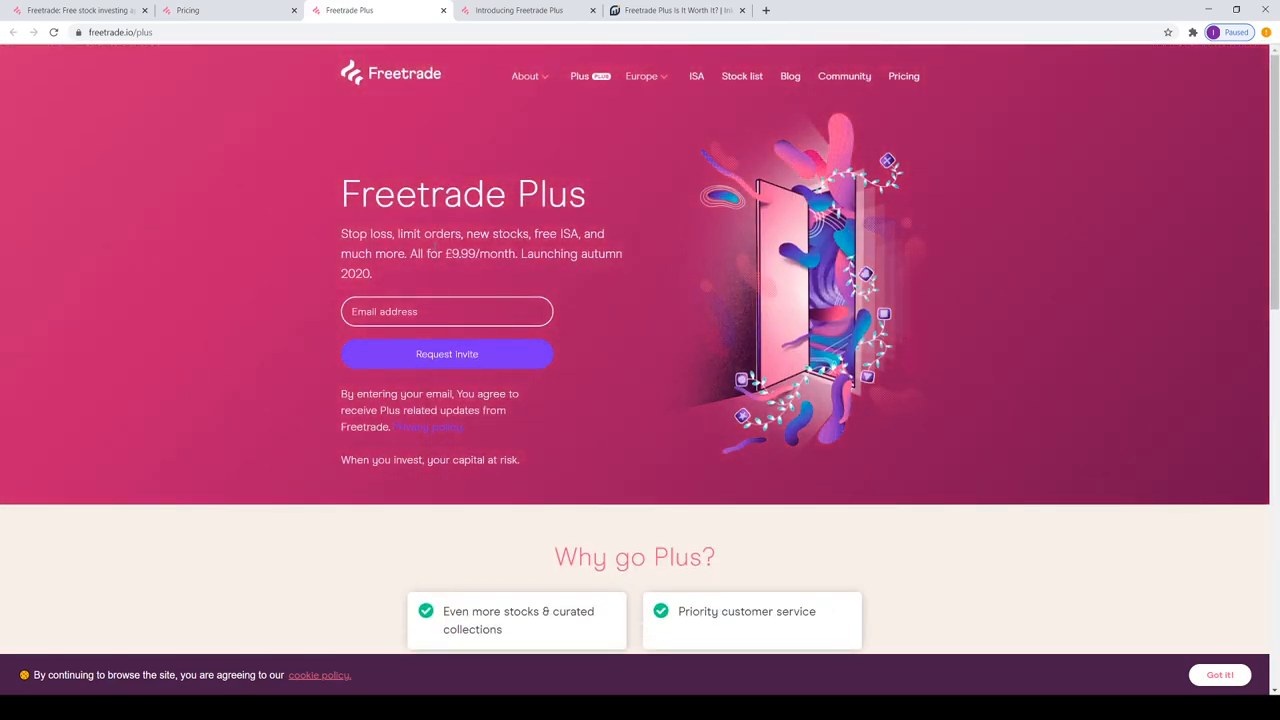
mouse_move(435, 282)
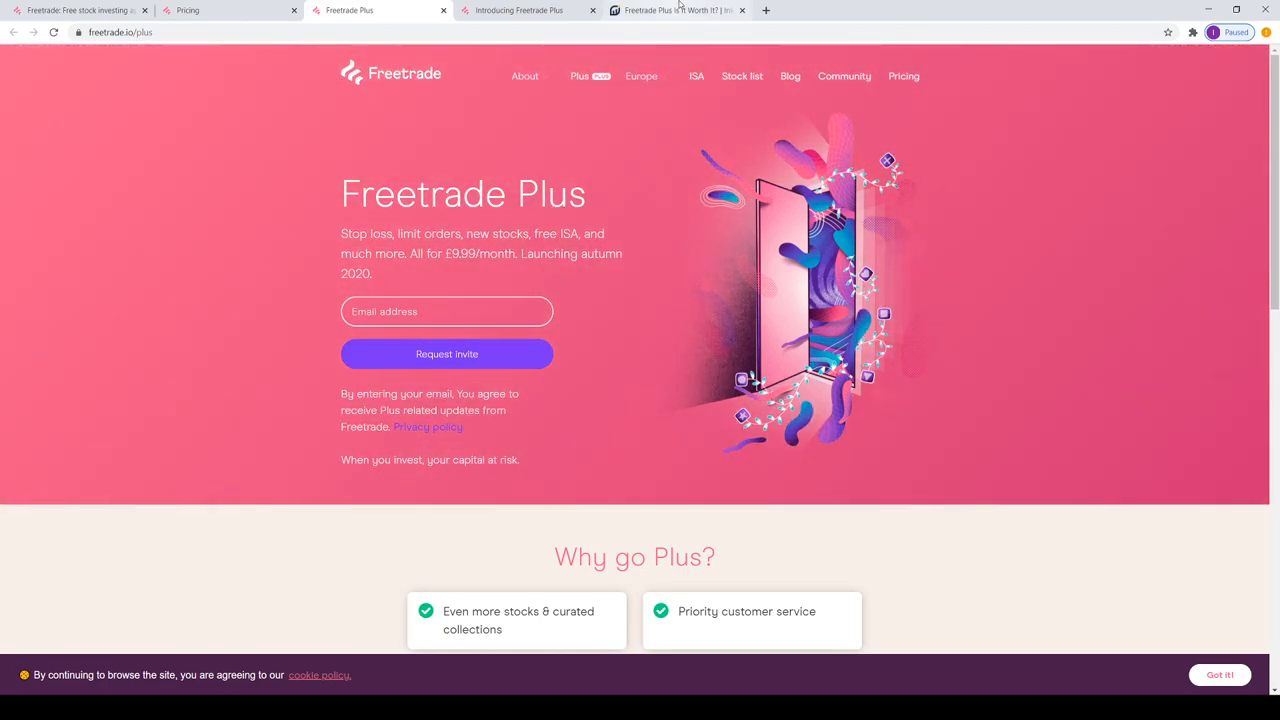
click(678, 10)
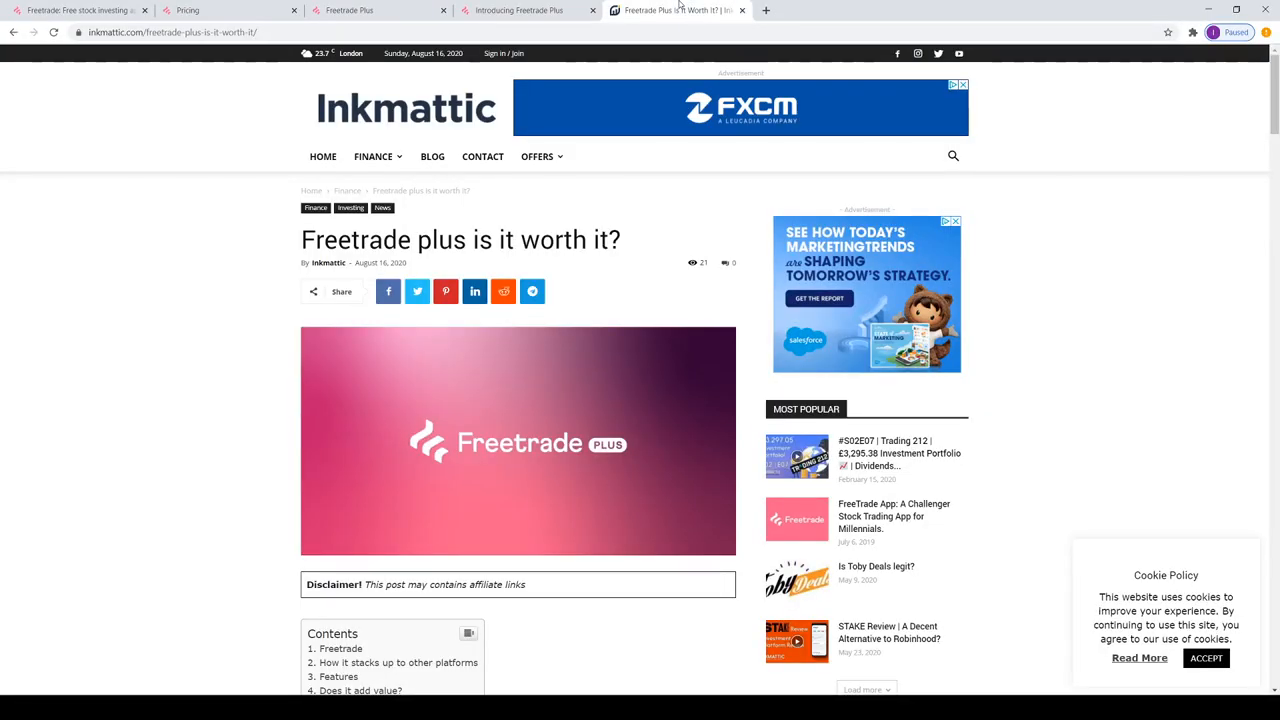